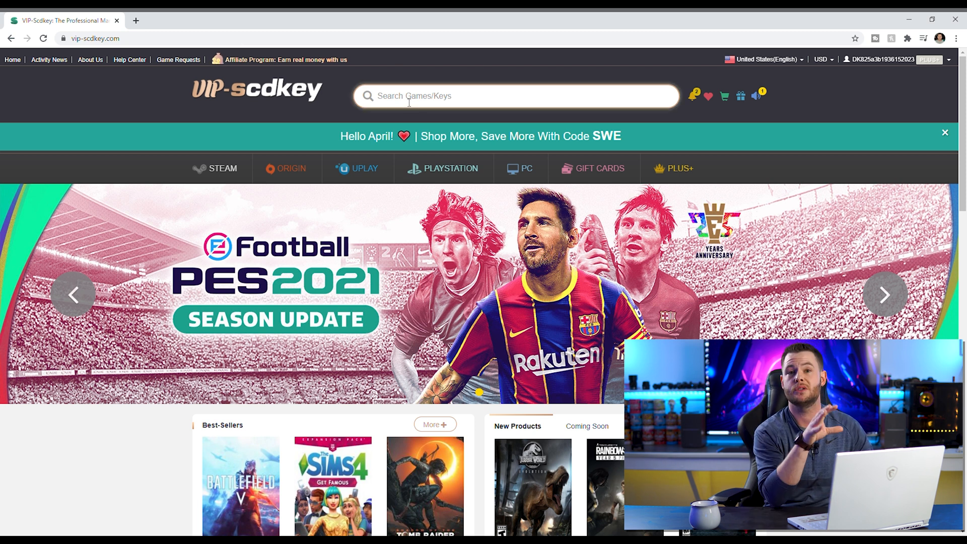
Search 'office' and buy the Office2019 Professional Plus CD Key Global
type("o")
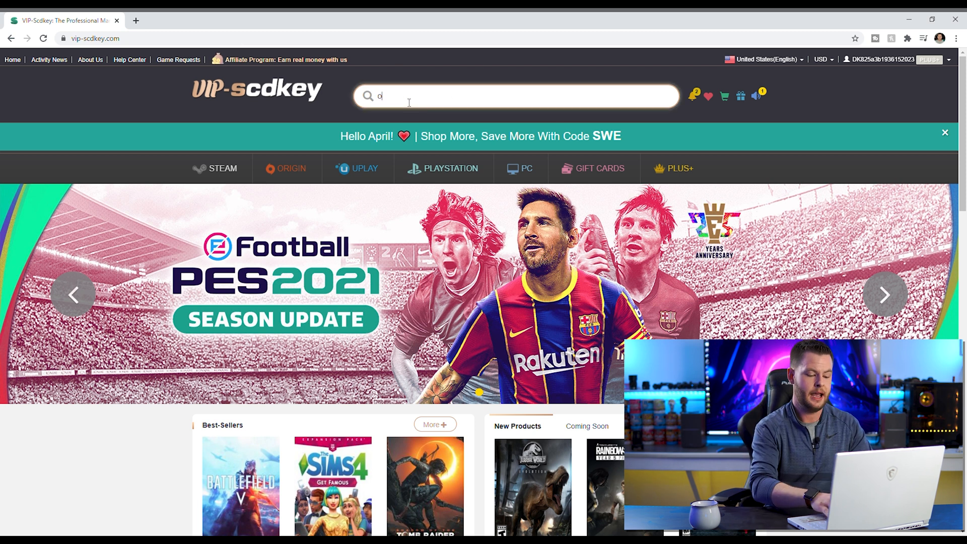
type("ffice")
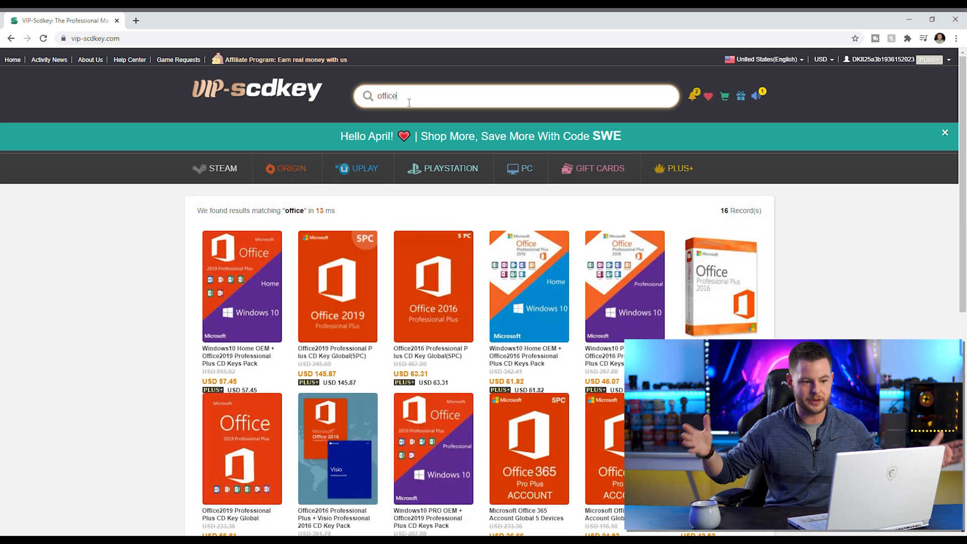
mouse_move(87, 284)
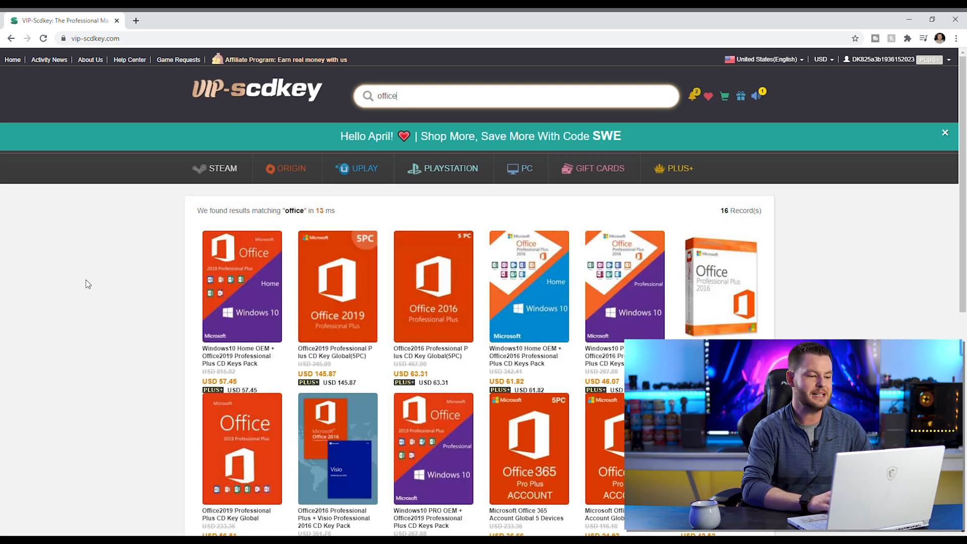
scroll("down", 3)
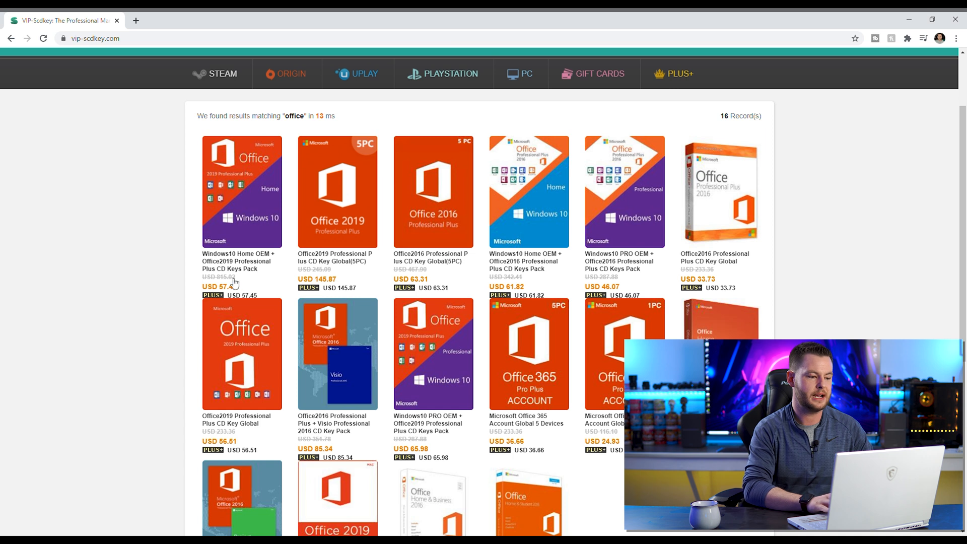
mouse_move(242, 332)
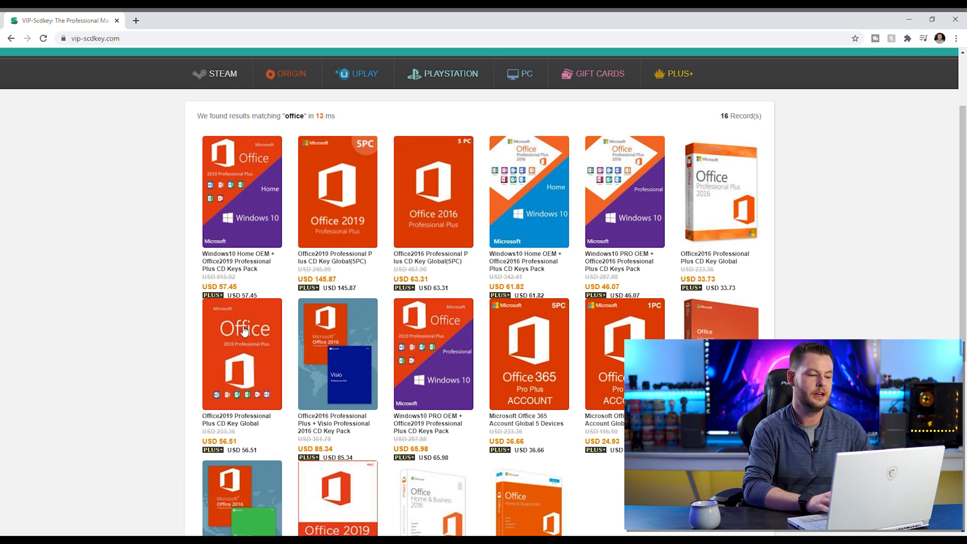
mouse_move(158, 366)
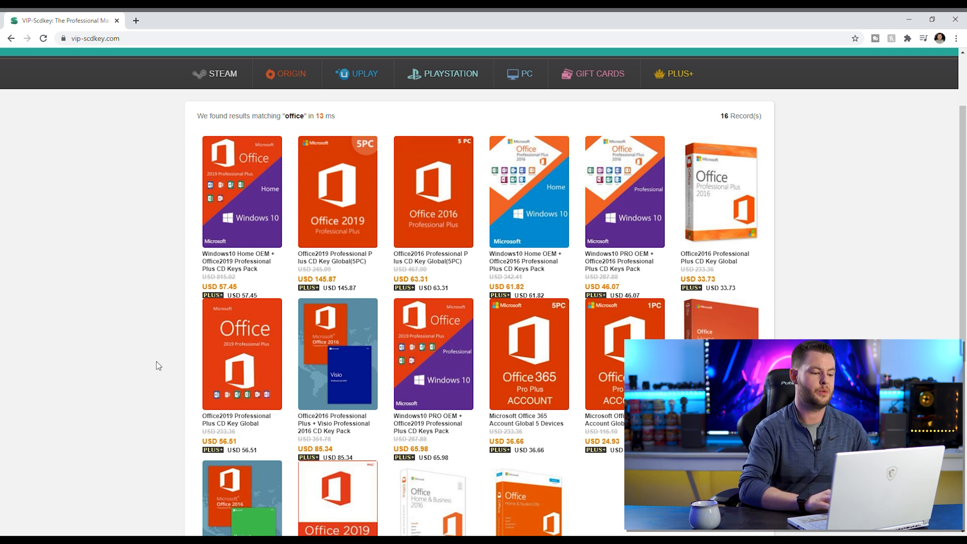
mouse_move(257, 218)
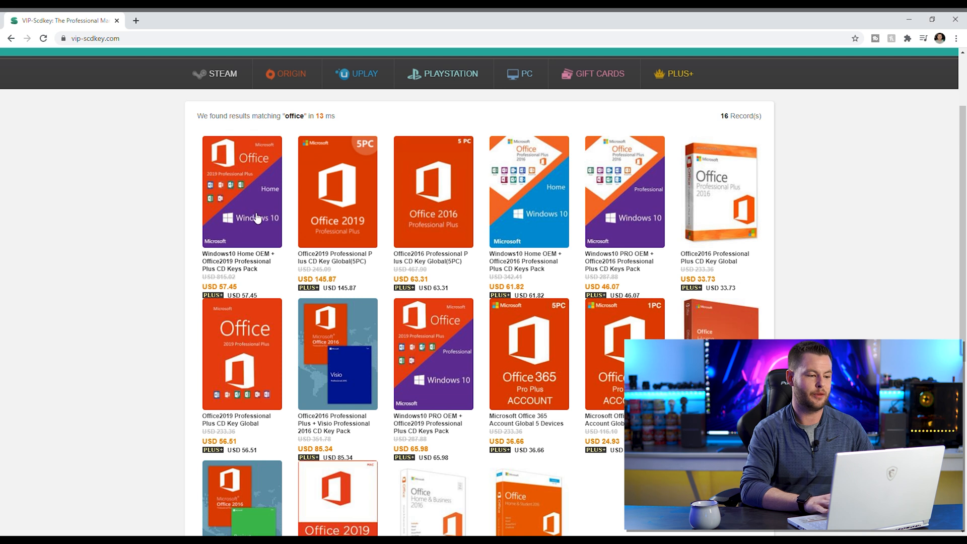
mouse_move(165, 253)
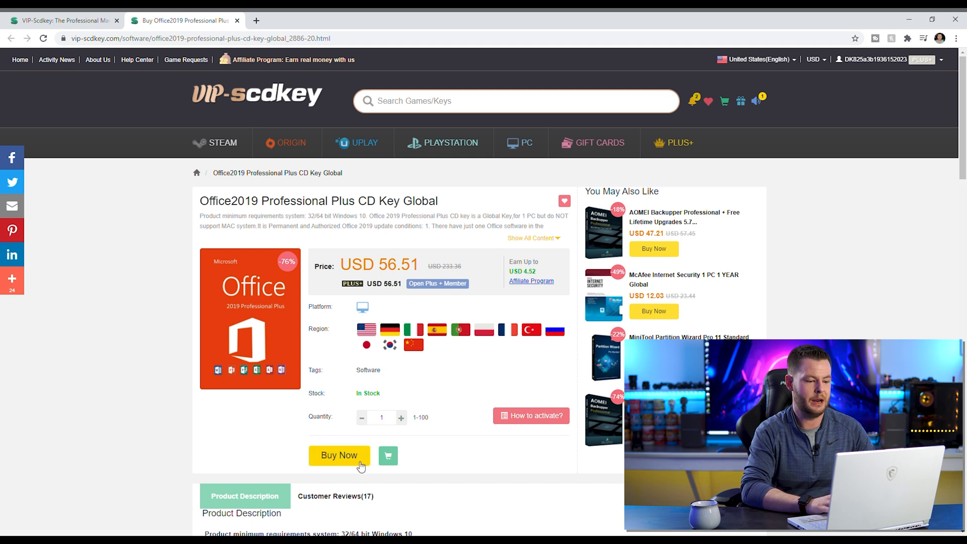
left_click(339, 456)
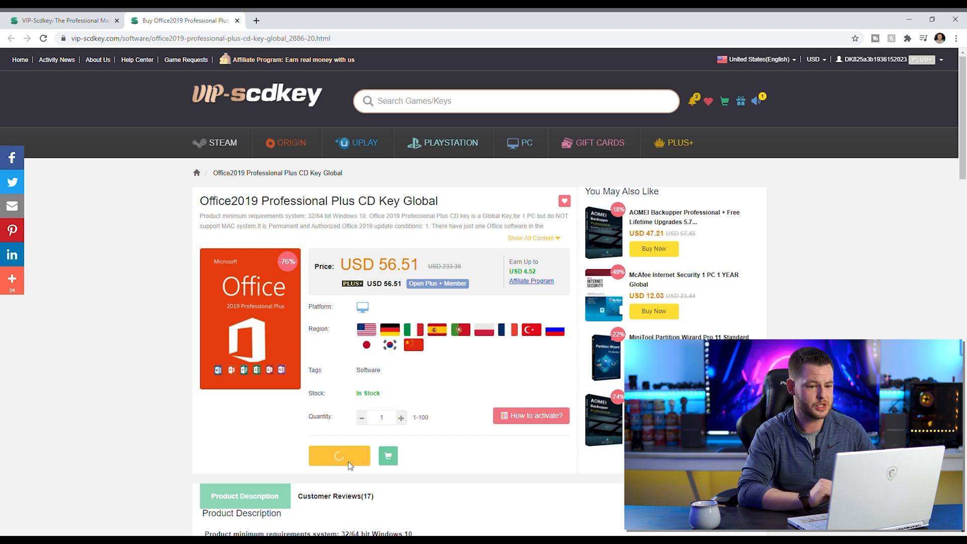
left_click(339, 456)
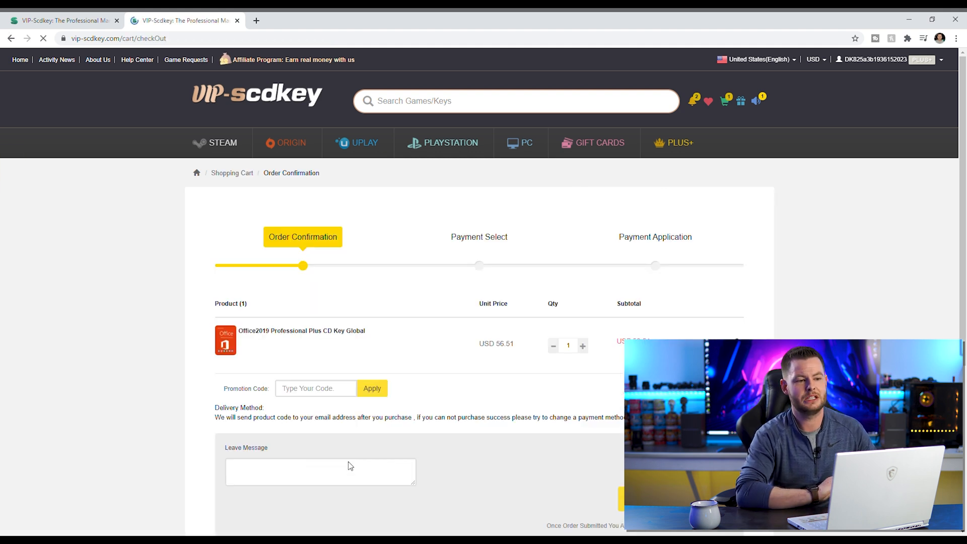
Apply promotion code gg20 to the Office 2019 order and submit it
left_click(315, 388)
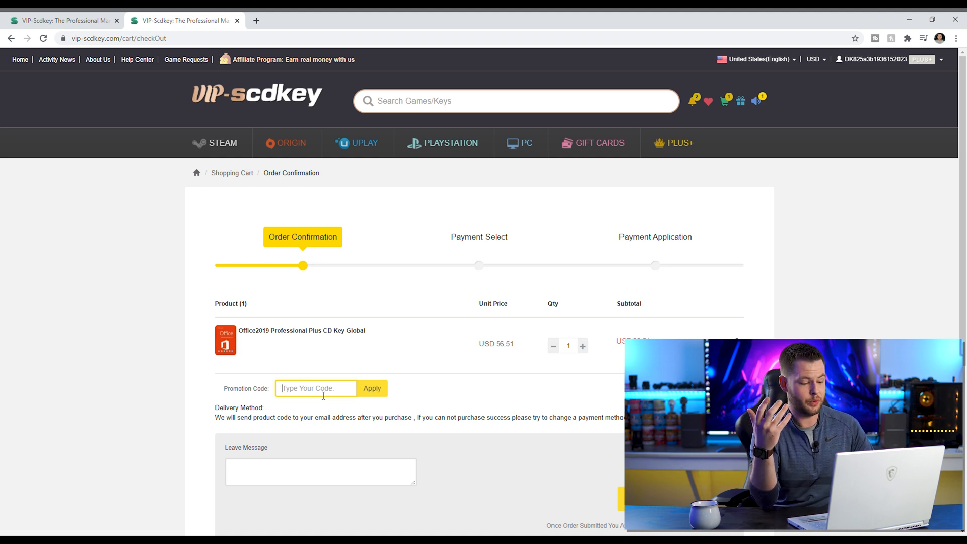
type("gg20")
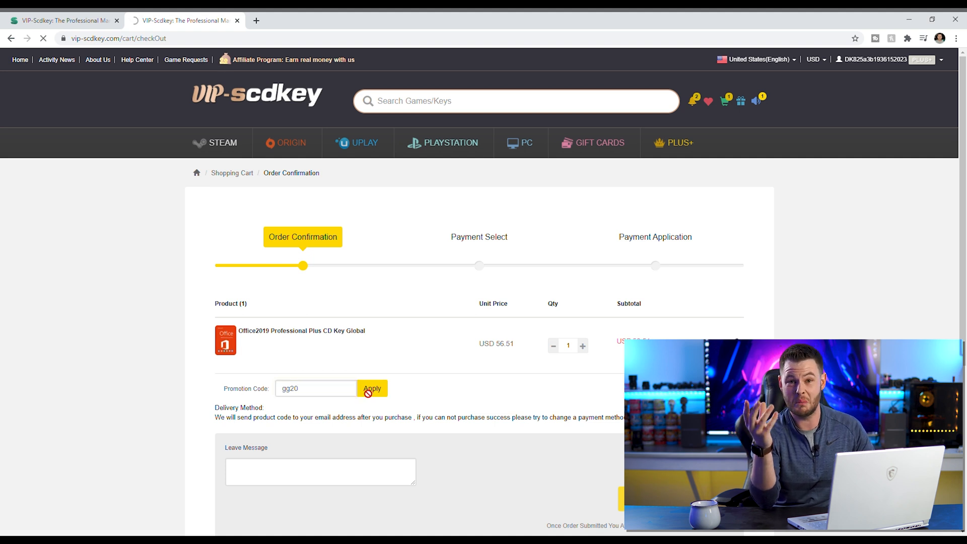
left_click(371, 388)
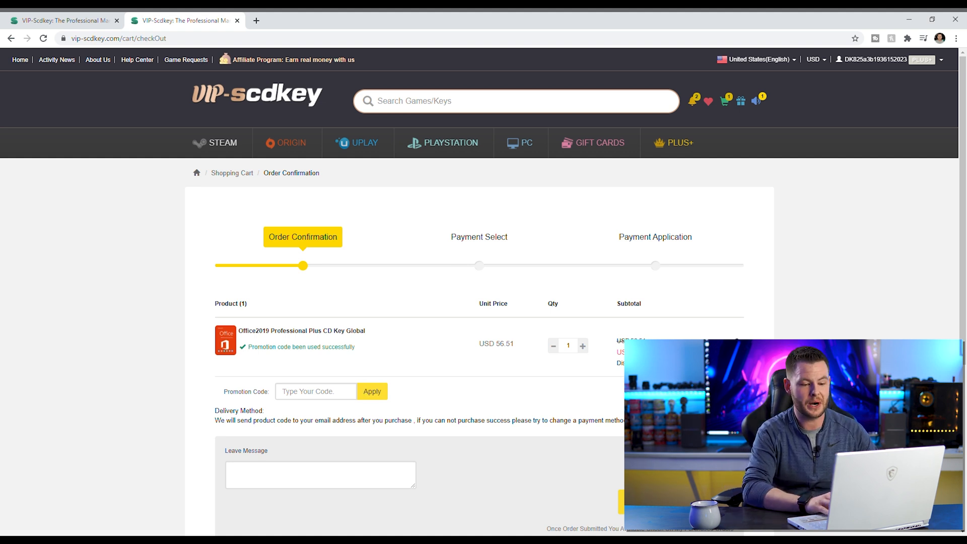
scroll("down", 3)
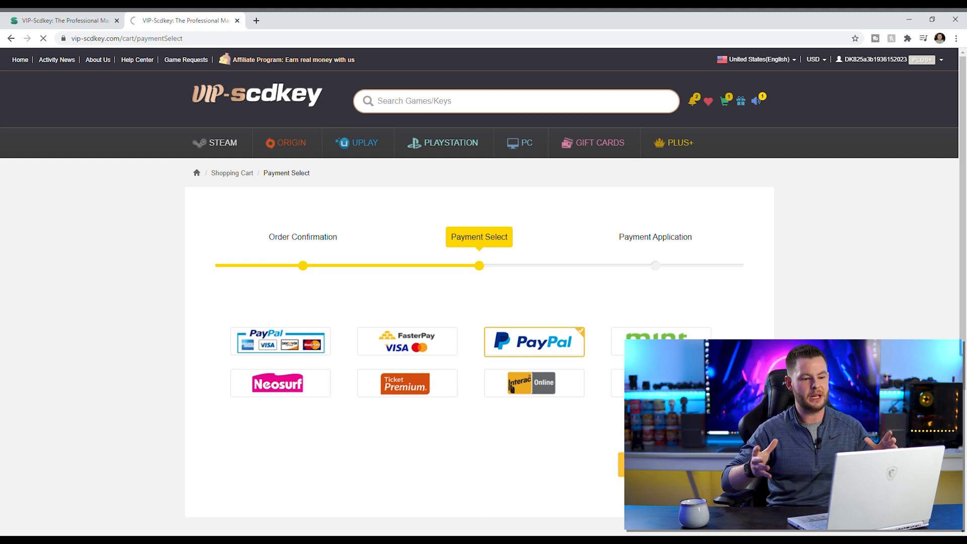
Choose PayPal as the payment method
left_click(534, 342)
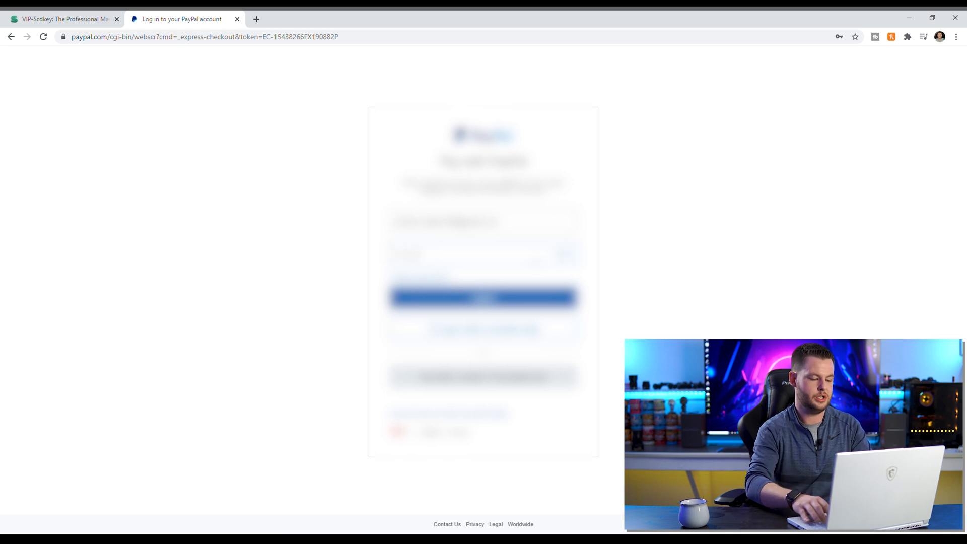
Sign in to PayPal and pay USD 45.21 for the Office 2019 order
left_click(483, 298)
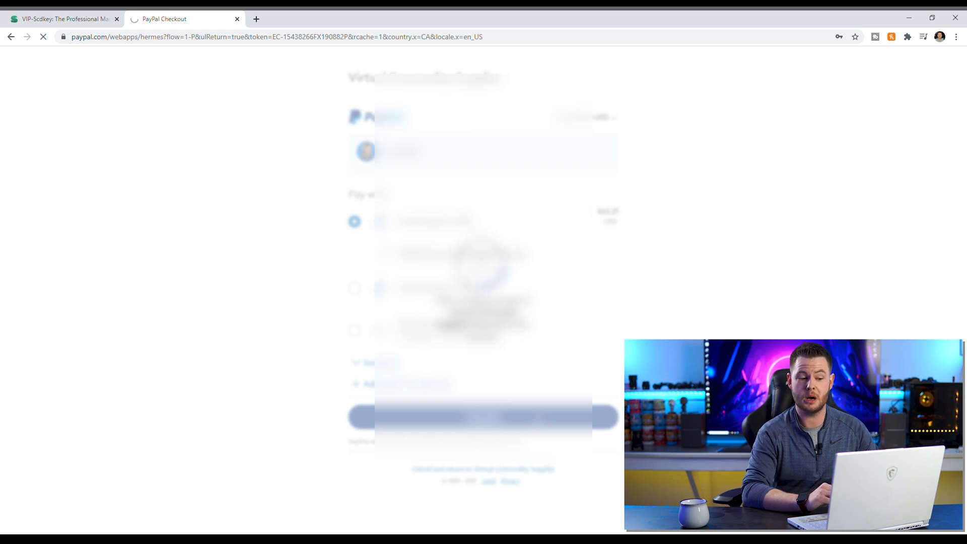
left_click(482, 418)
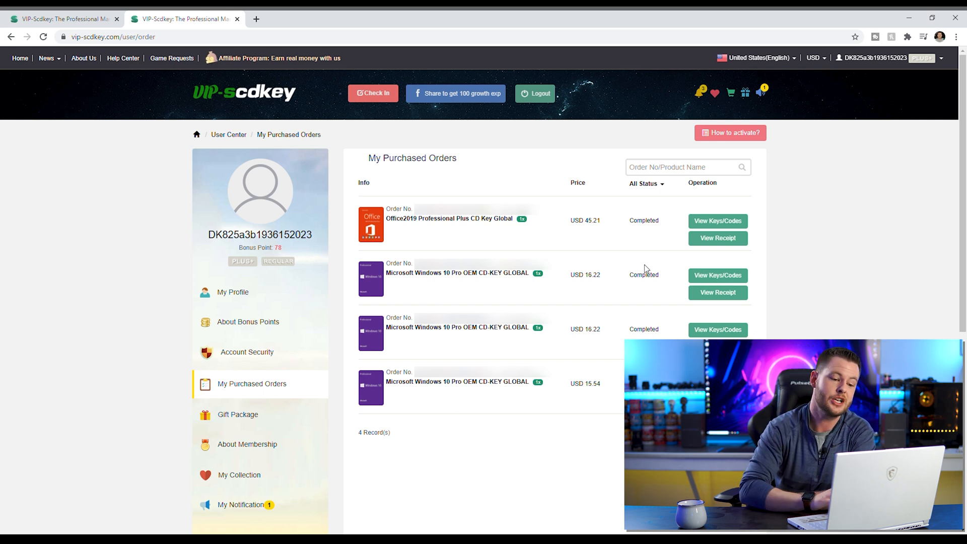
mouse_move(588, 285)
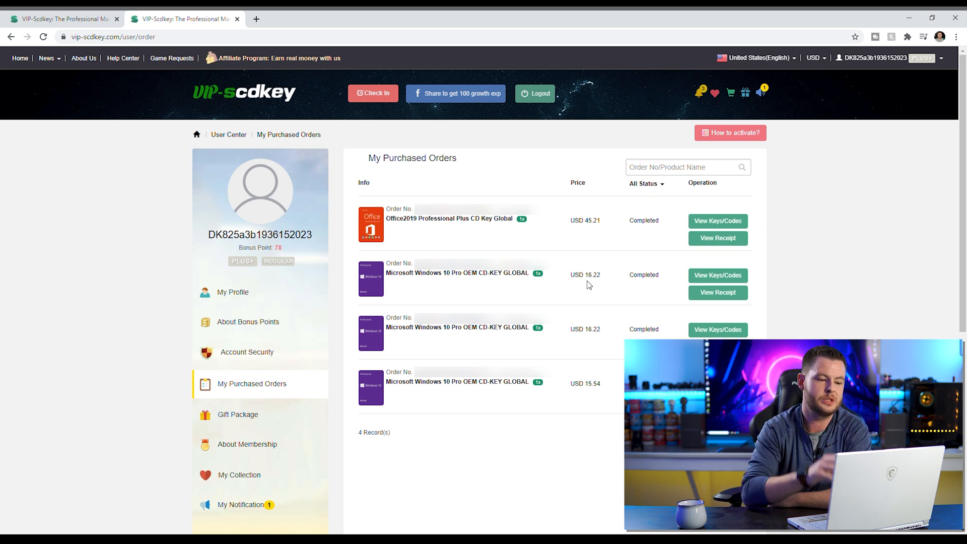
mouse_move(521, 241)
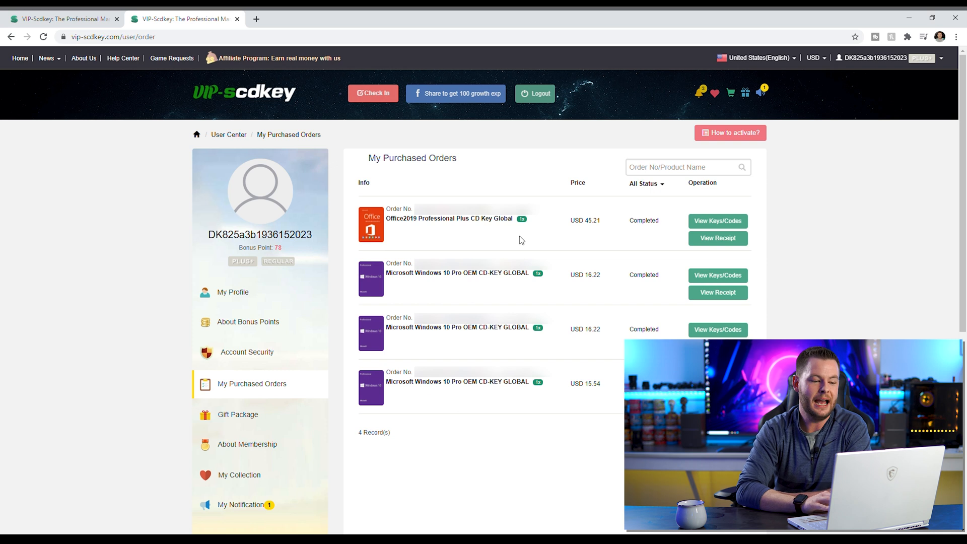
mouse_move(411, 240)
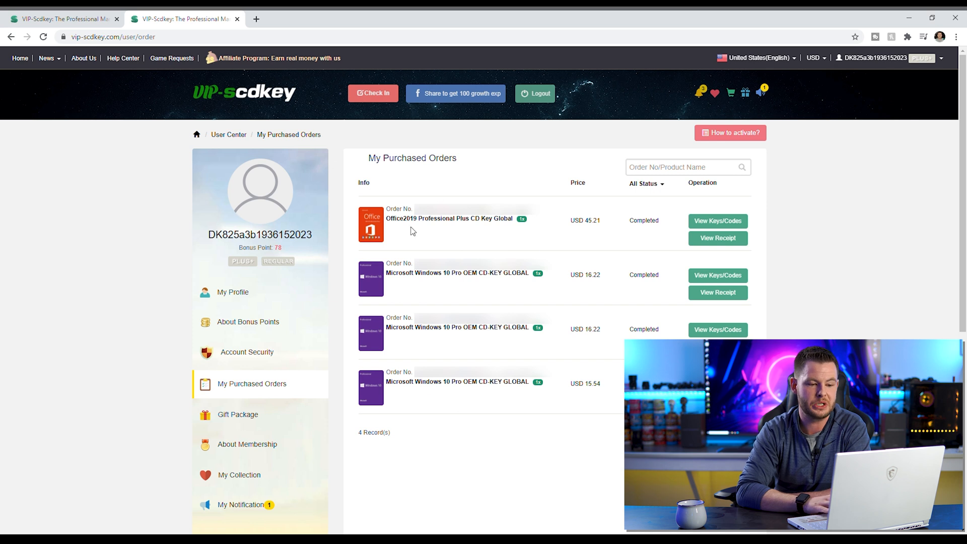
mouse_move(717, 220)
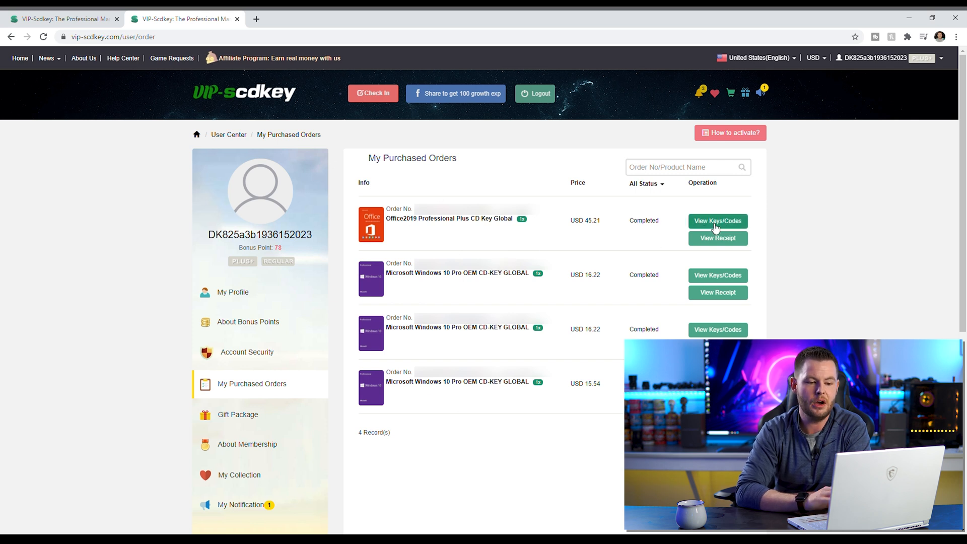
View the Office2019 order's status and click Get The Key
left_click(718, 221)
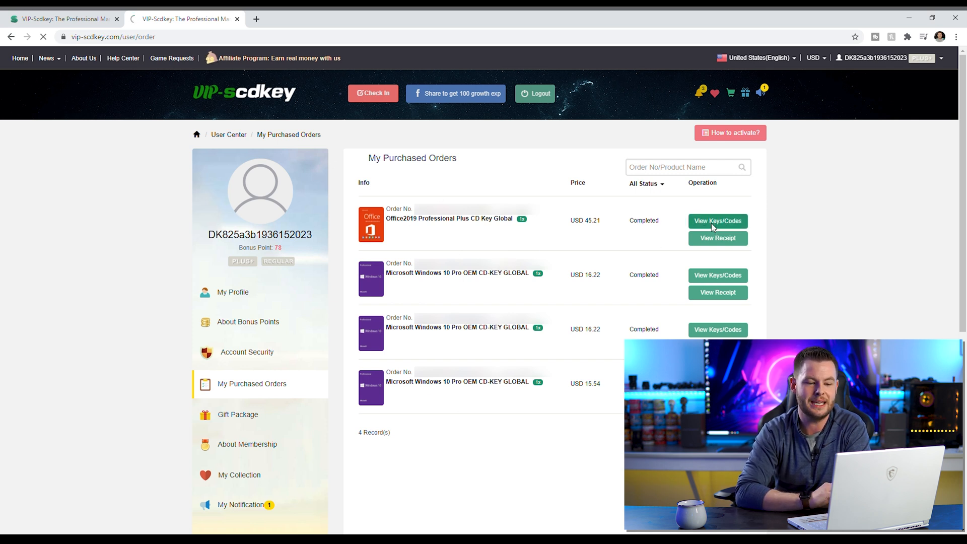
left_click(717, 220)
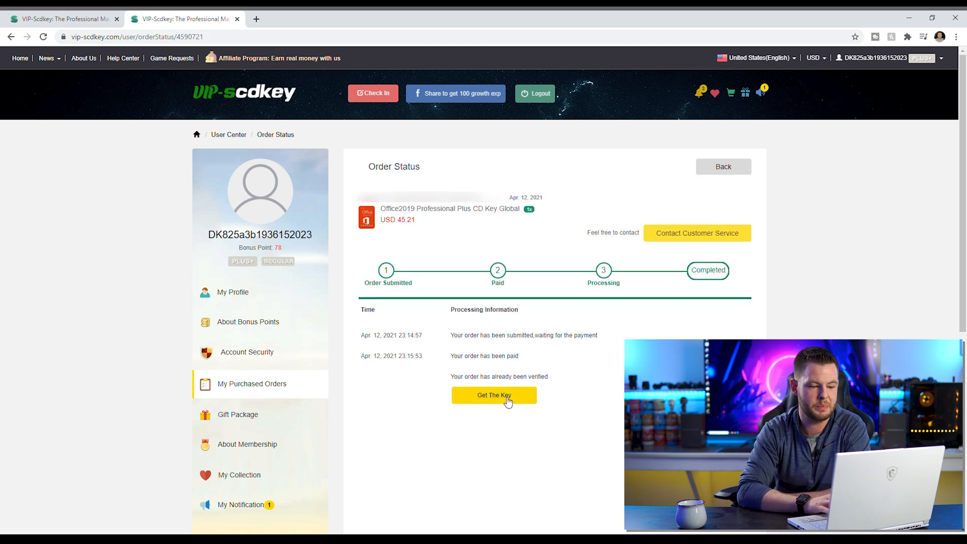
left_click(493, 396)
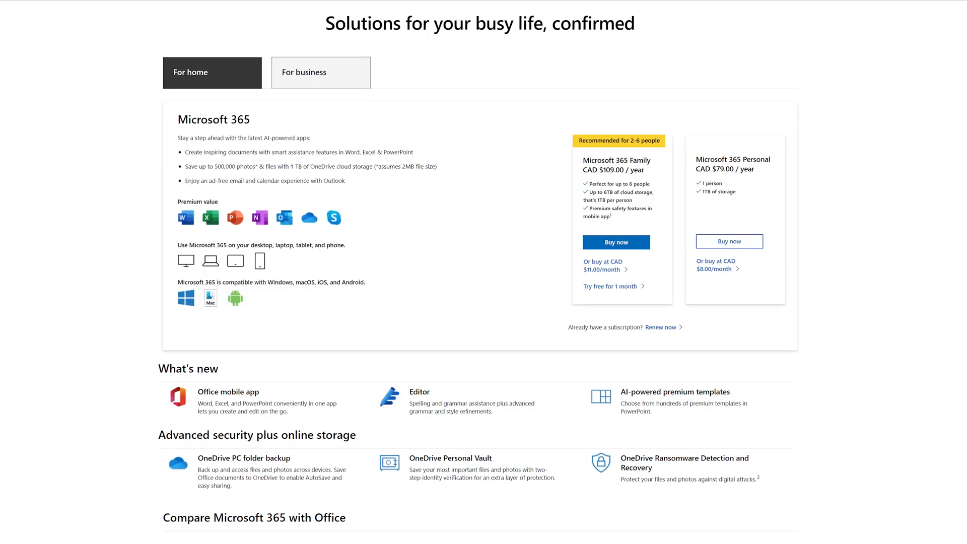
Scroll through the Microsoft 365 Family and Personal plans and prices
scroll("down", 3)
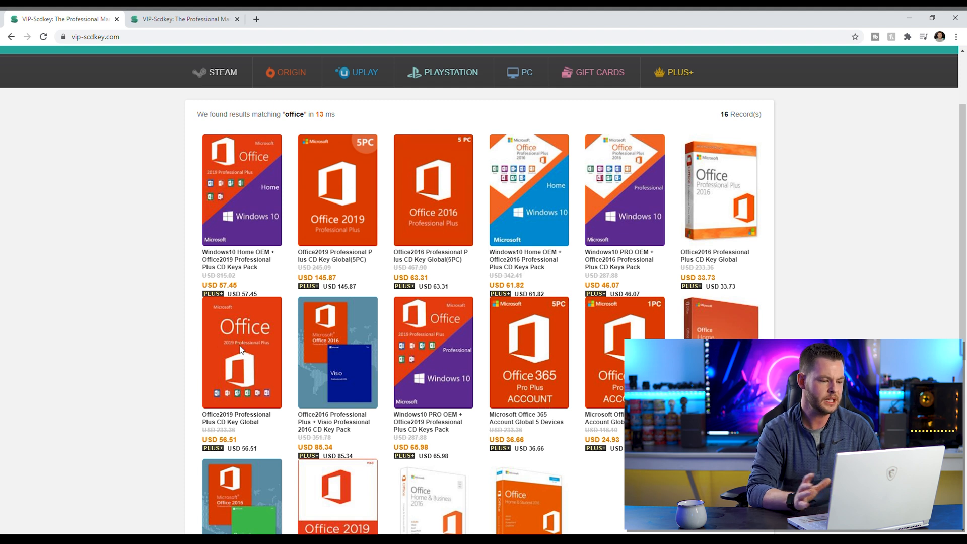
Open the Office2019 Professional Plus CD Key Global product page priced USD 56.51
left_click(242, 351)
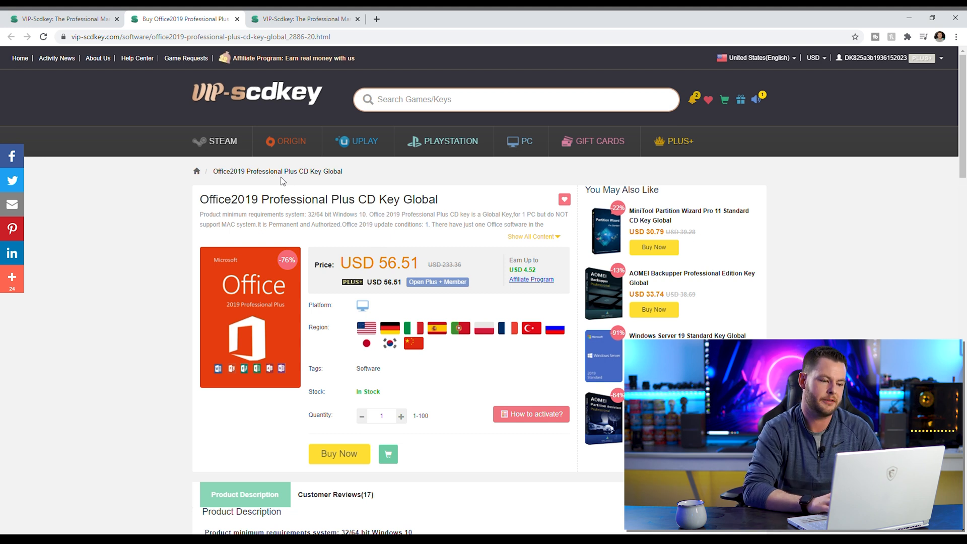
mouse_move(470, 272)
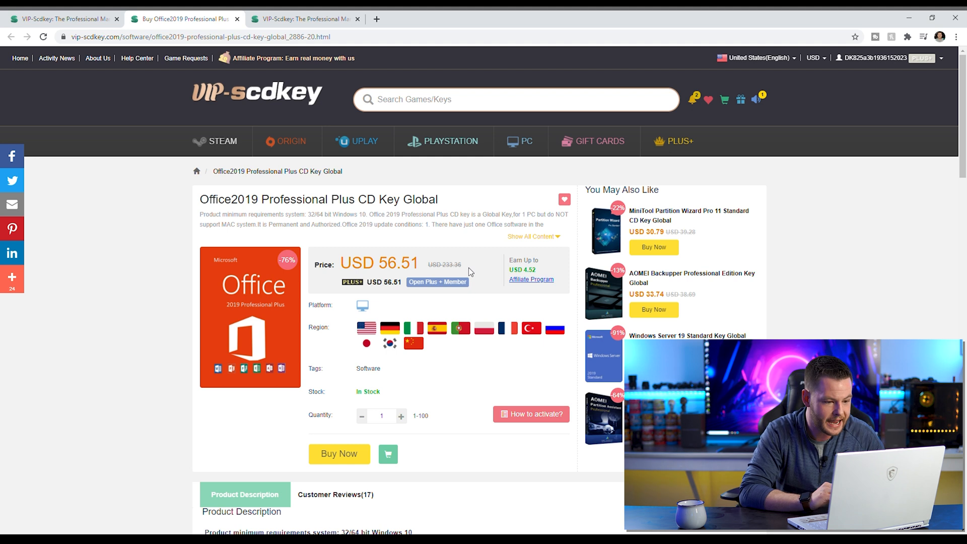
mouse_move(384, 47)
type("off")
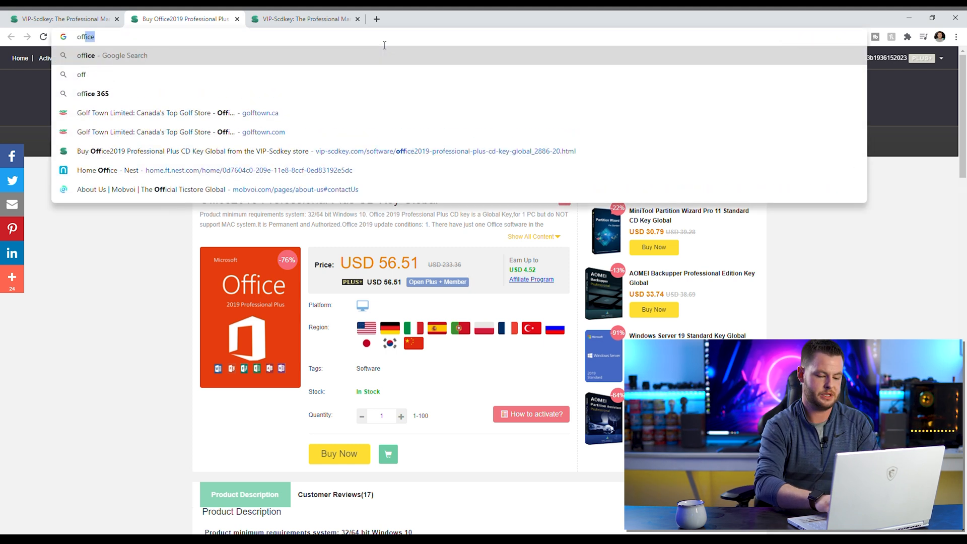
Search Google and open the Microsoft Store Office Professional 2019 result
type("365")
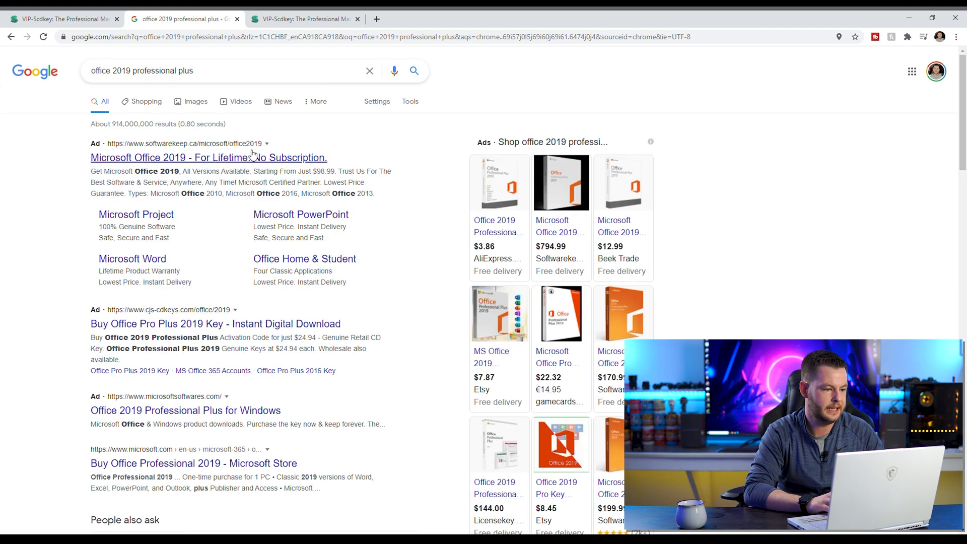
scroll("down", 3)
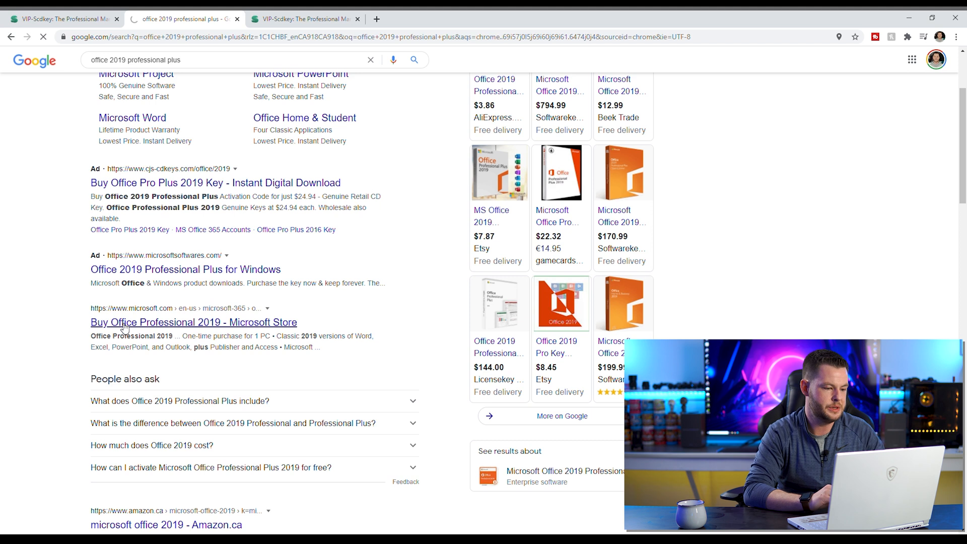
left_click(193, 322)
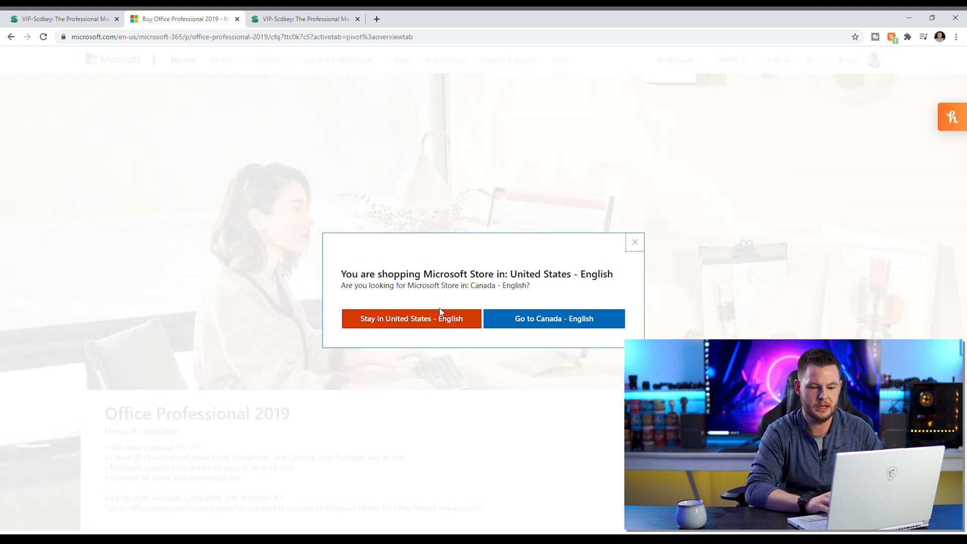
Stay in the US store, check the $439.99 price, and return to VIP-SCDKey
left_click(411, 318)
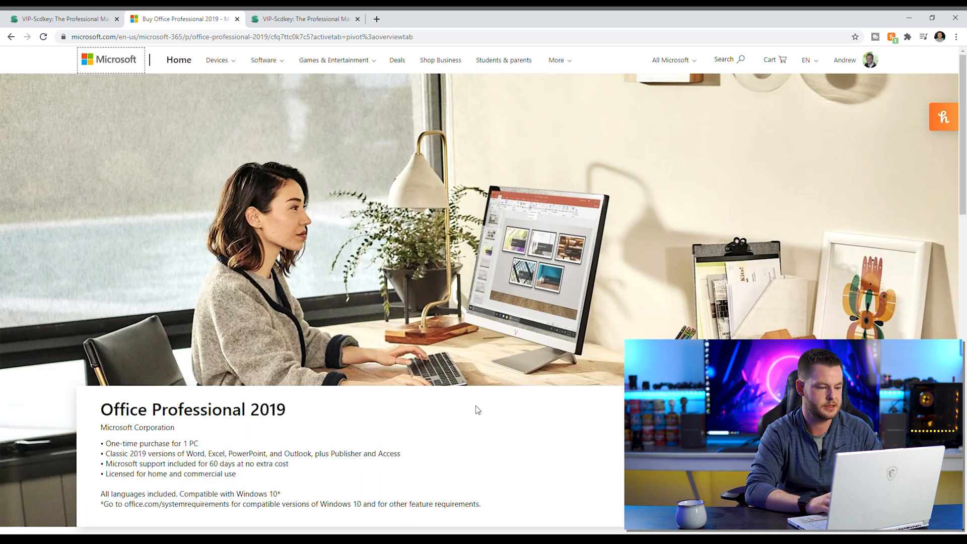
scroll("down", 3)
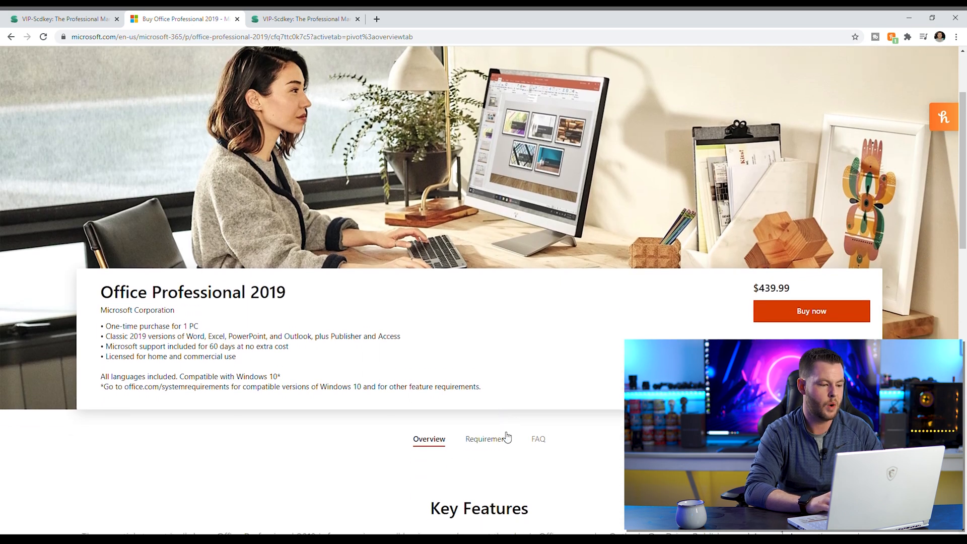
mouse_move(596, 326)
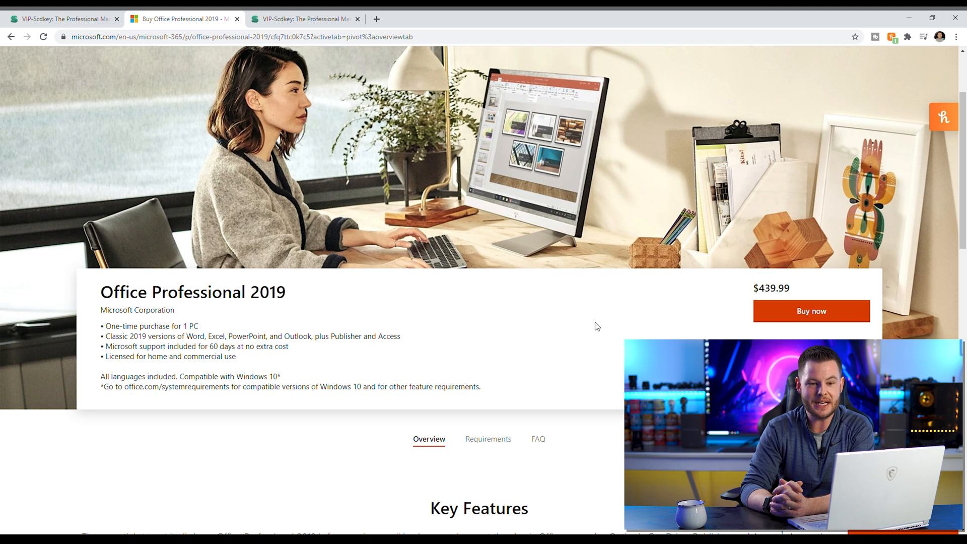
mouse_move(383, 216)
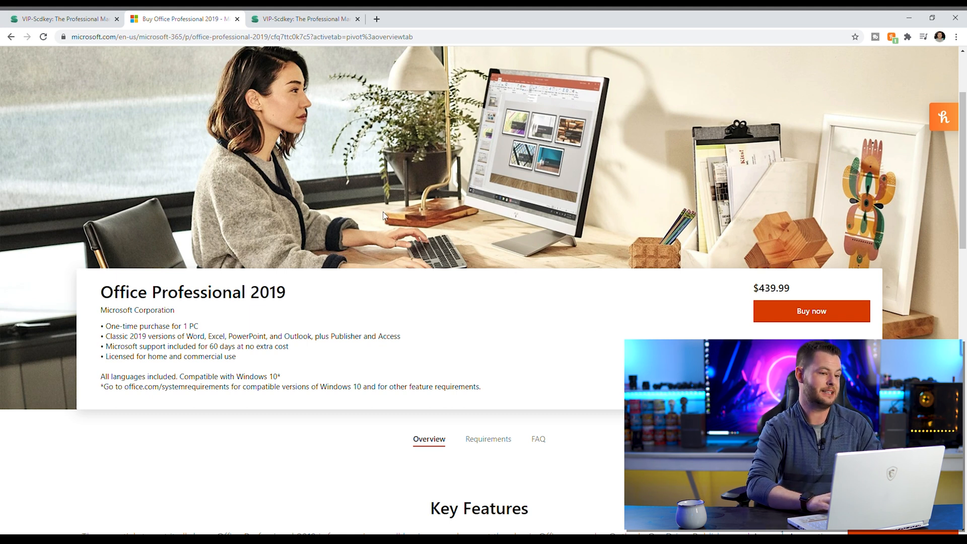
left_click(61, 19)
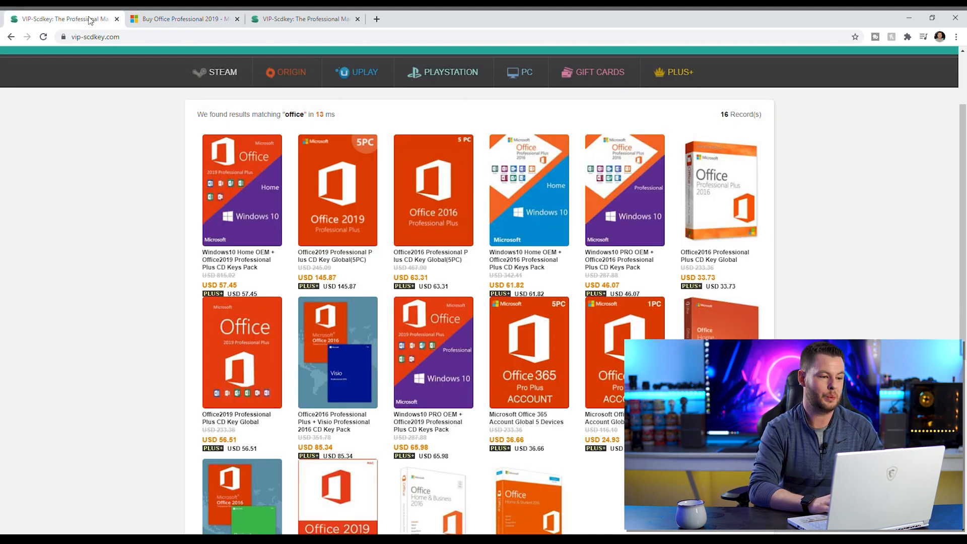
Read the Office2019 product description and 4.35-star reviews, then scroll back up
left_click(183, 19)
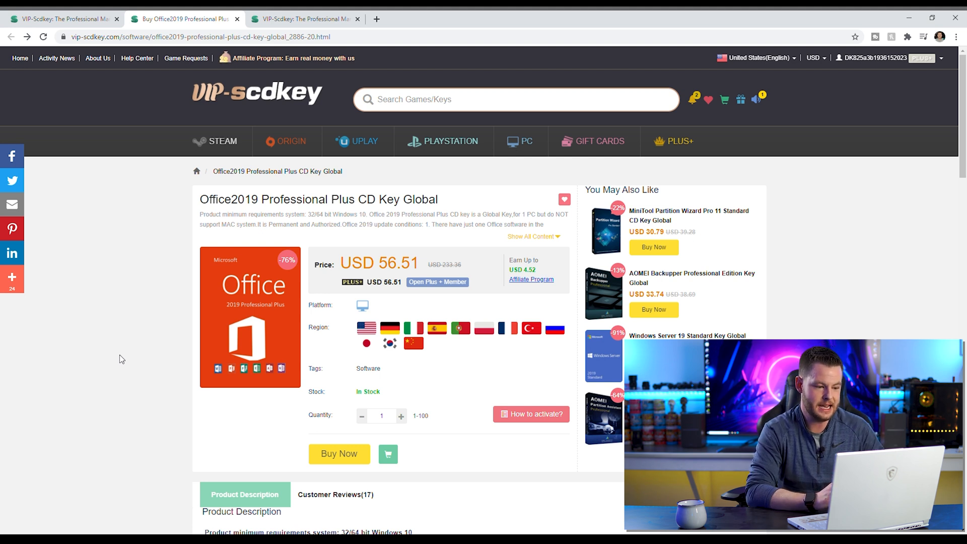
scroll("down", 3)
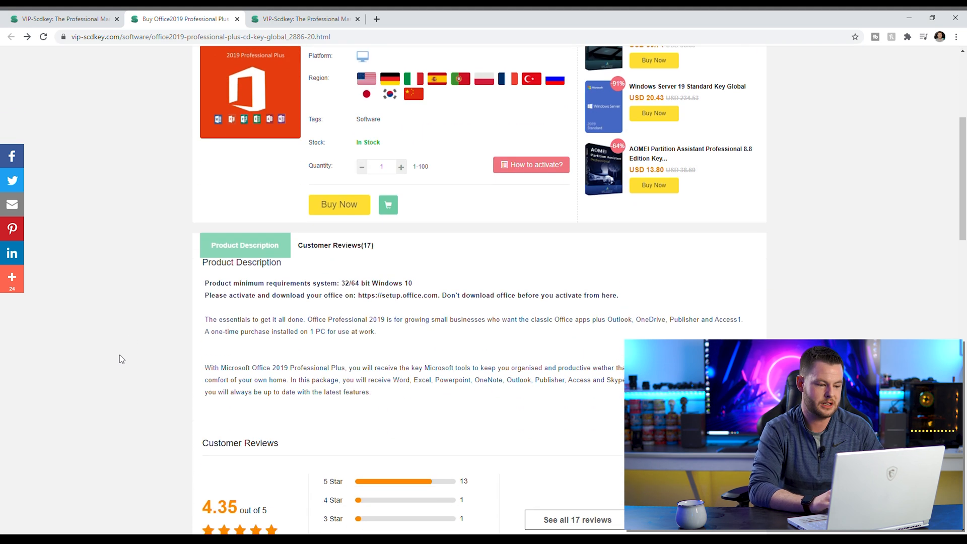
scroll("down", 3)
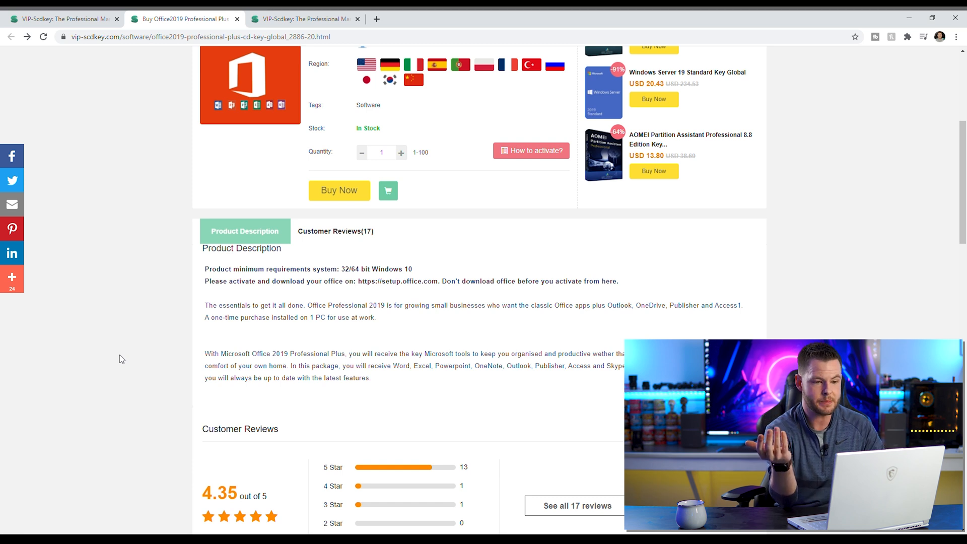
scroll("up", 3)
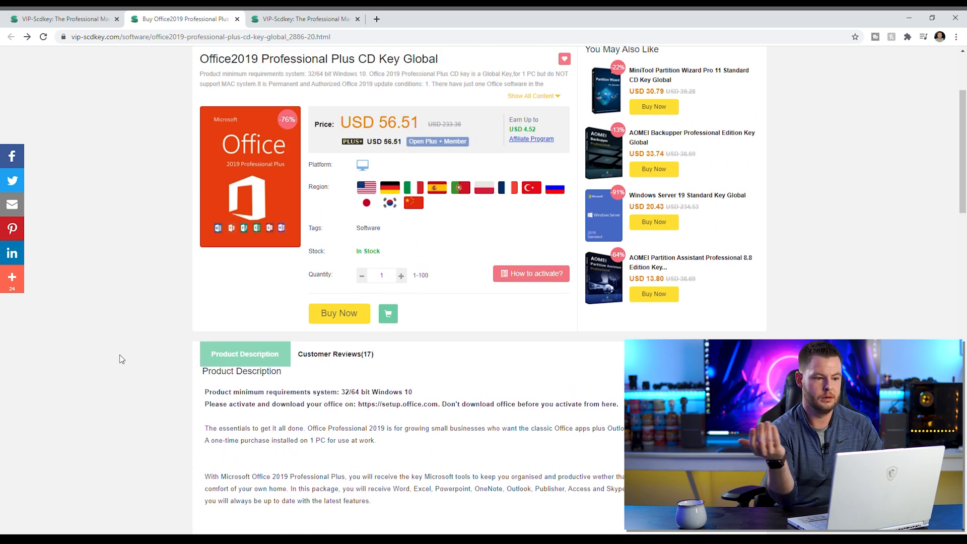